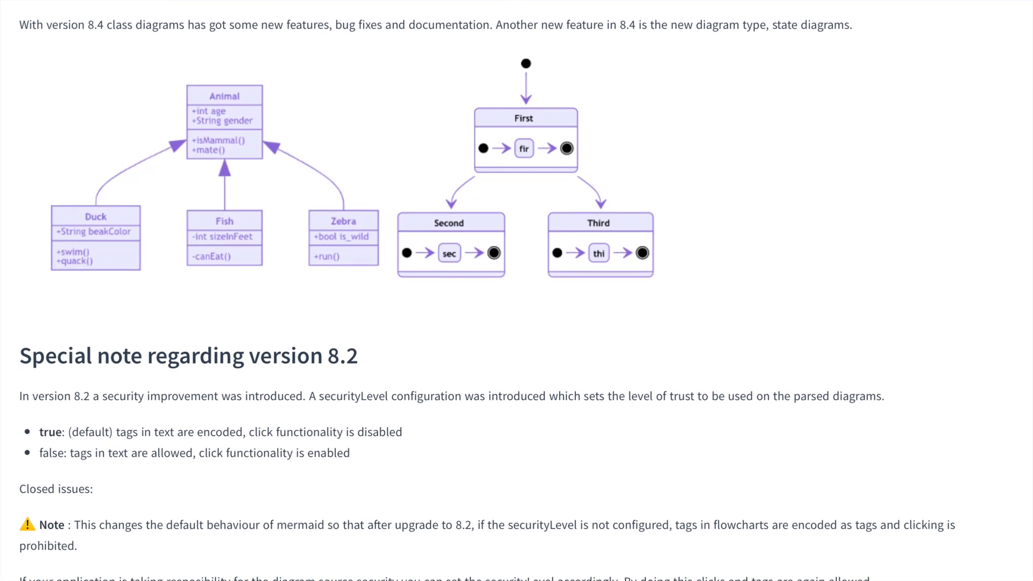
scroll("down", 3)
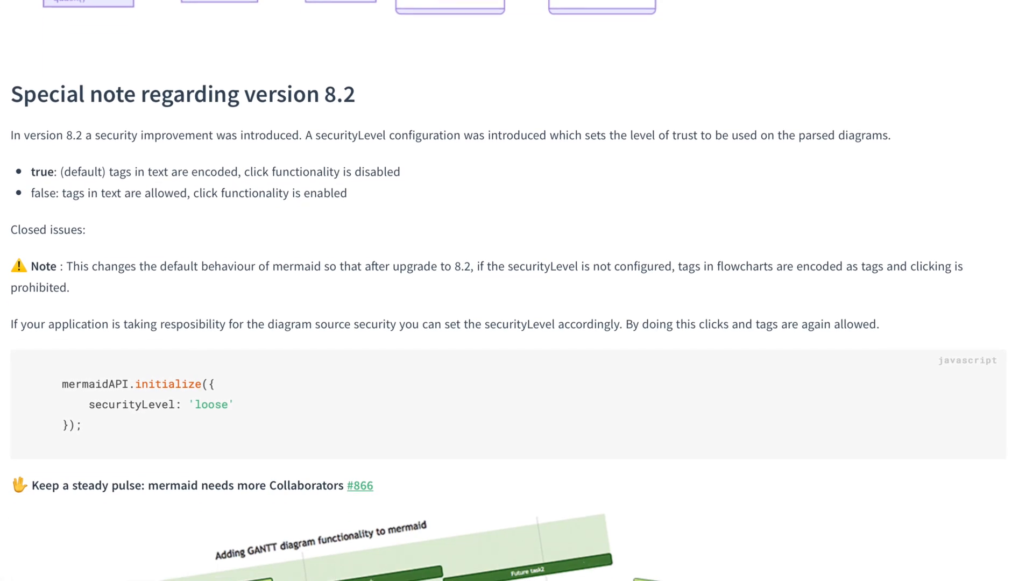
scroll("down", 3)
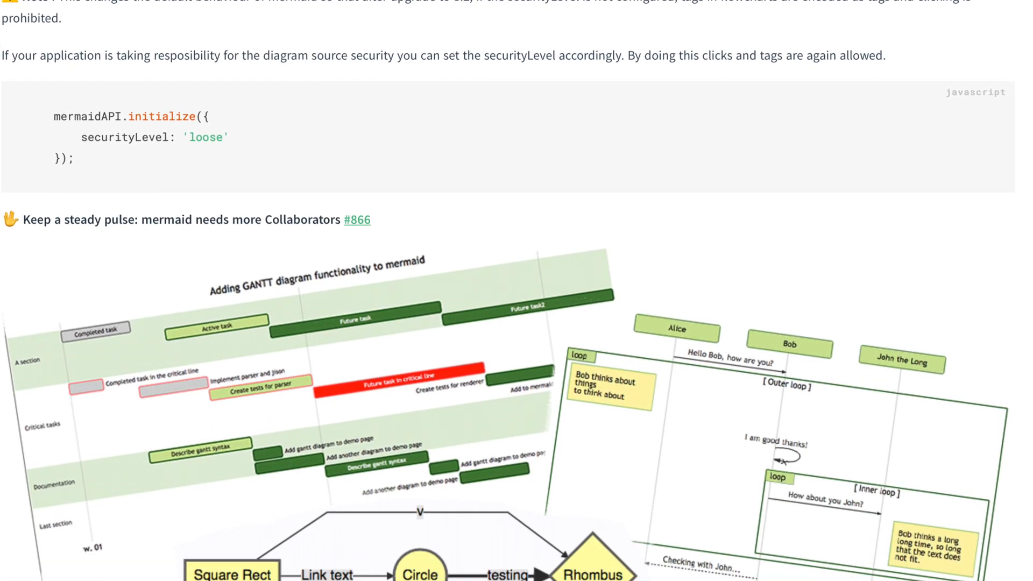
scroll("down", 3)
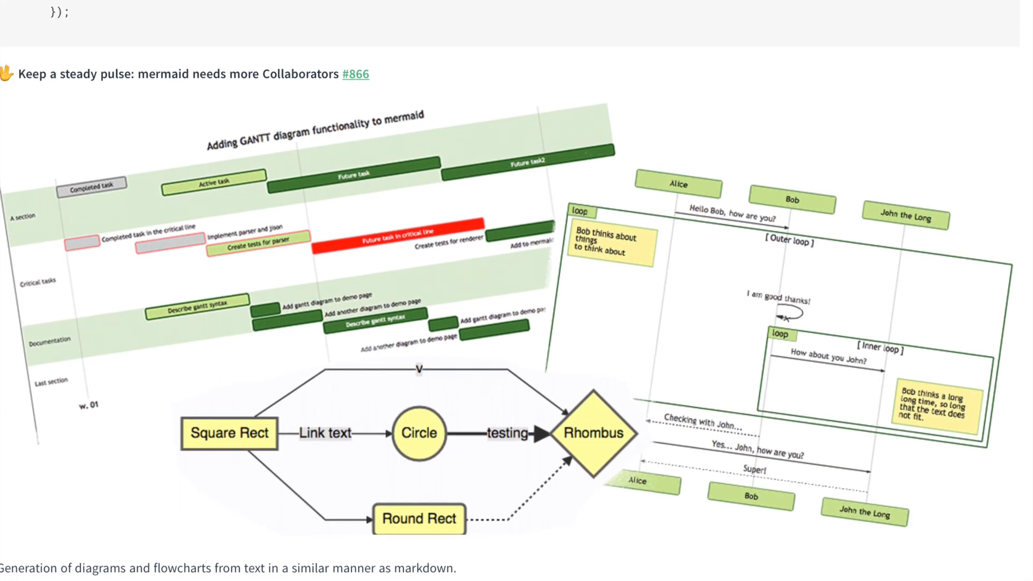